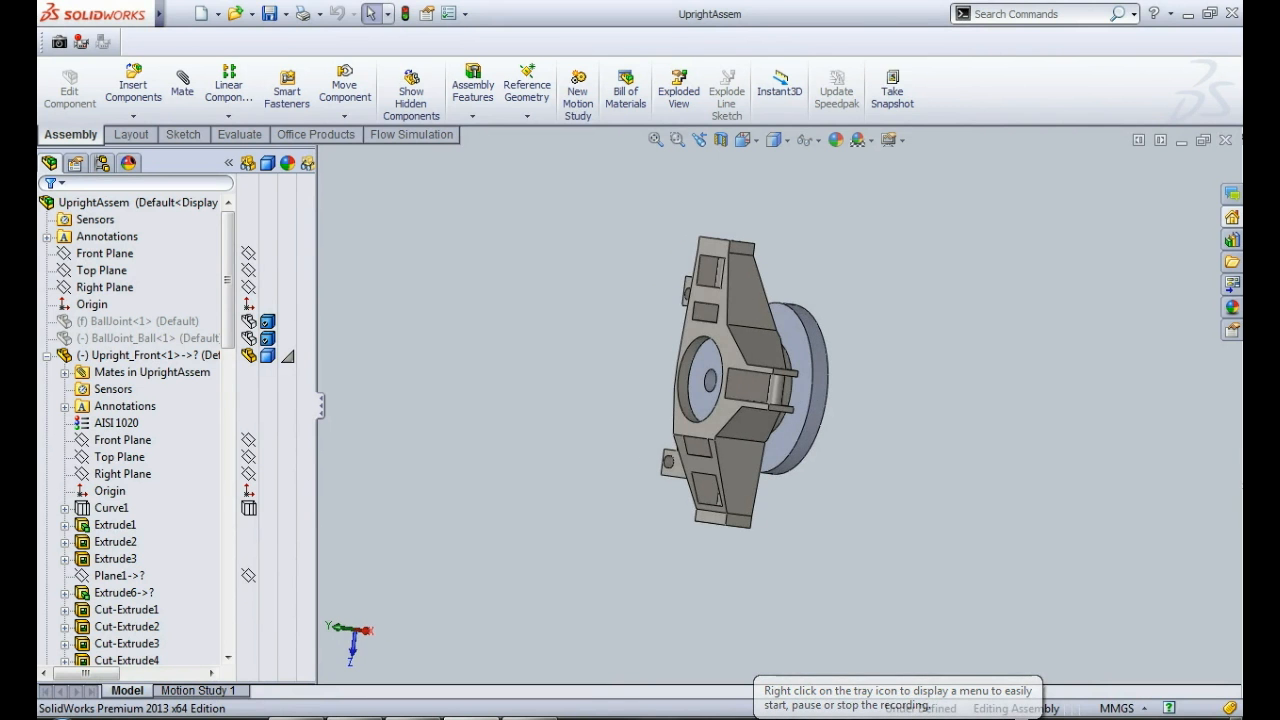
- Enable the SolidWorks Simulation add-in from Office Products and show the Simulation tools
{"action": "left_click", "coordinate": [316, 134]}
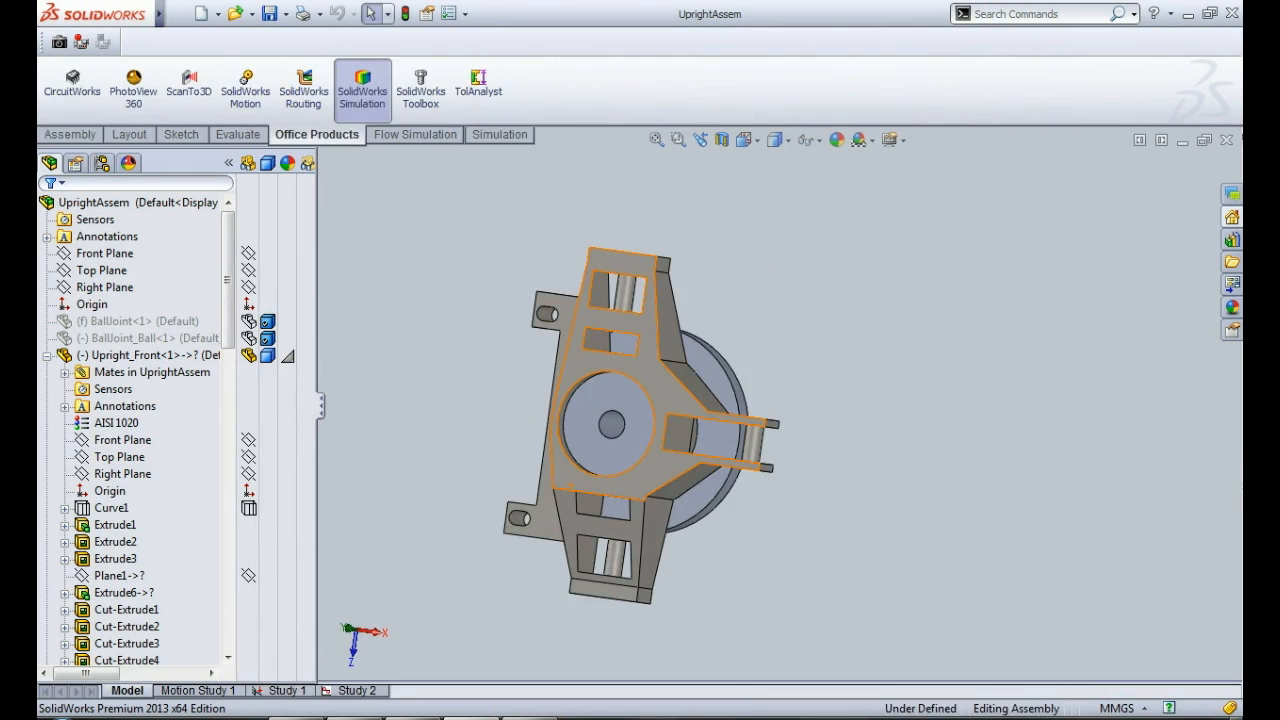
{"action": "left_click", "coordinate": [494, 134]}
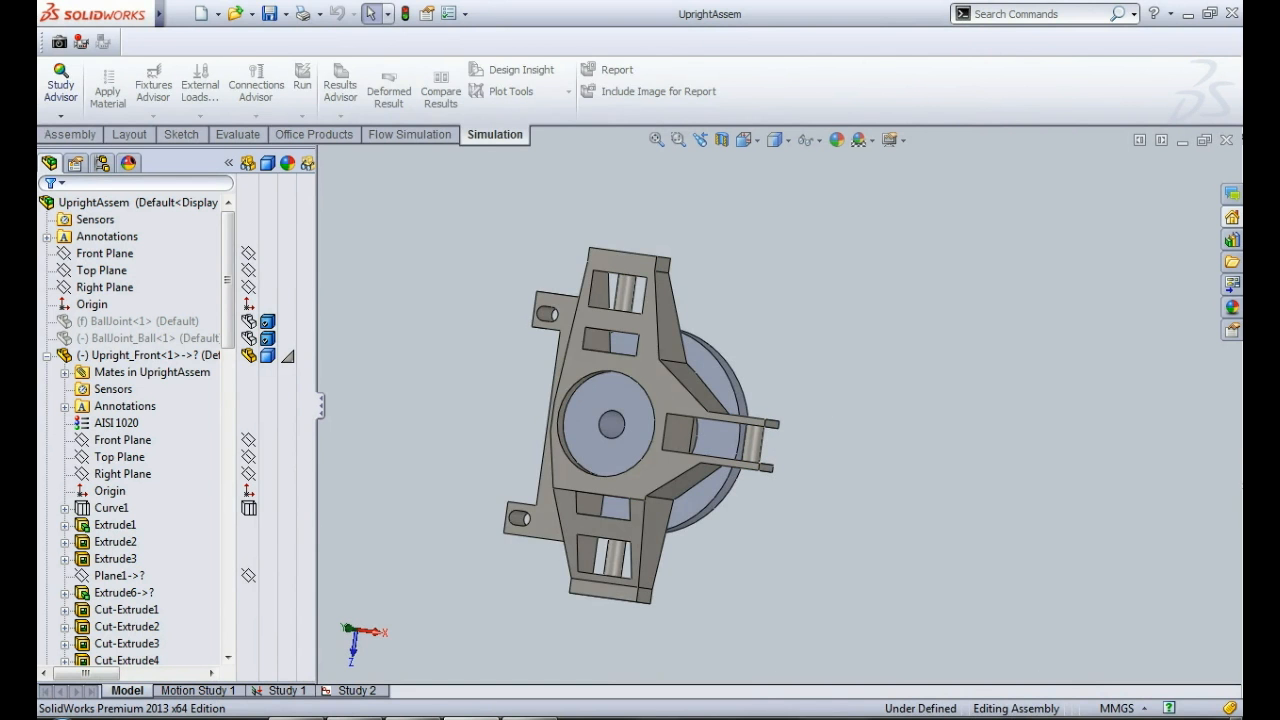
- Inspect static Study 1's fixtures and loads, then view fatigue Study 2
{"action": "left_click", "coordinate": [287, 690]}
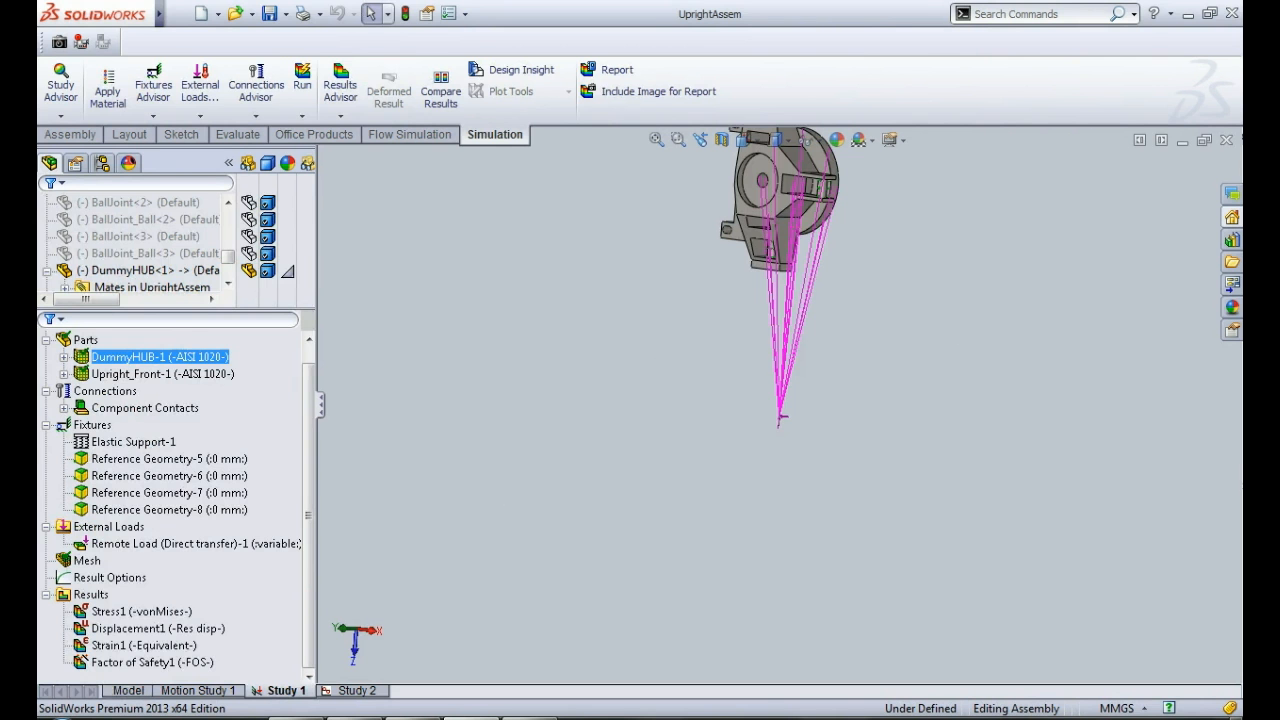
{"action": "left_click", "coordinate": [389, 85]}
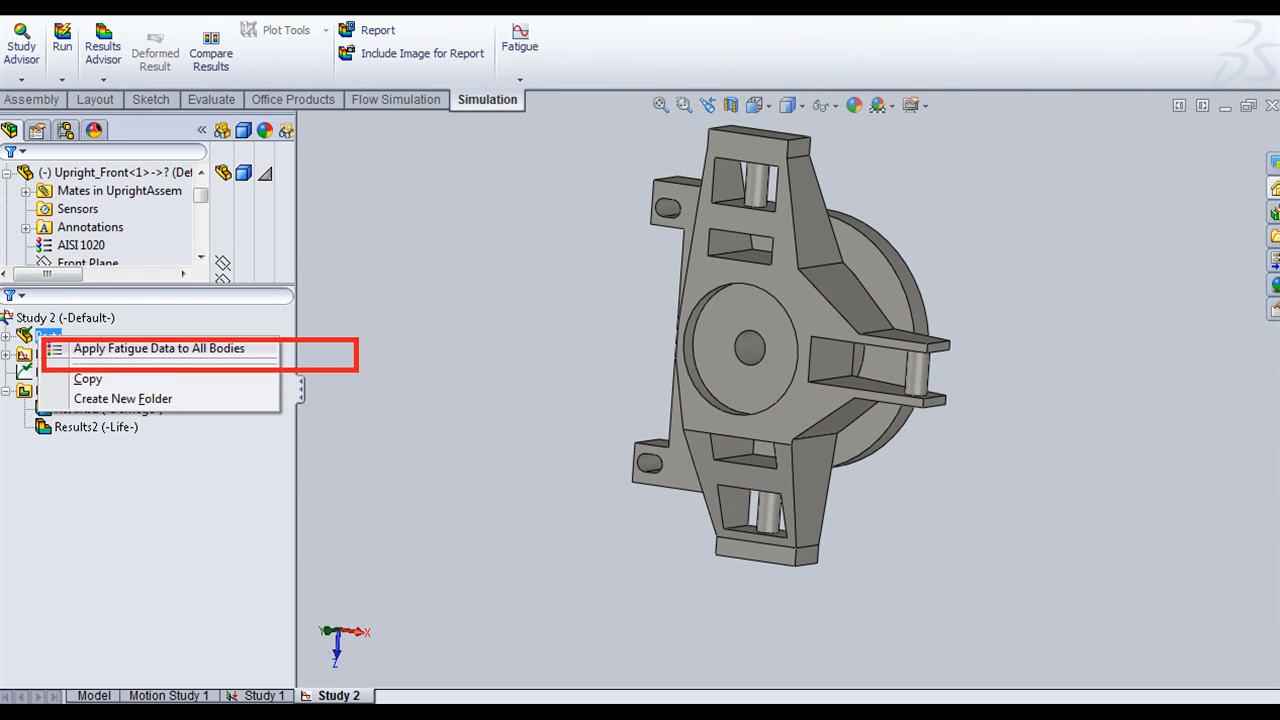
- Apply AISI 1020 S-N curve fatigue data, derived from elastic modulus, to all bodies
{"action": "left_click", "coordinate": [158, 348]}
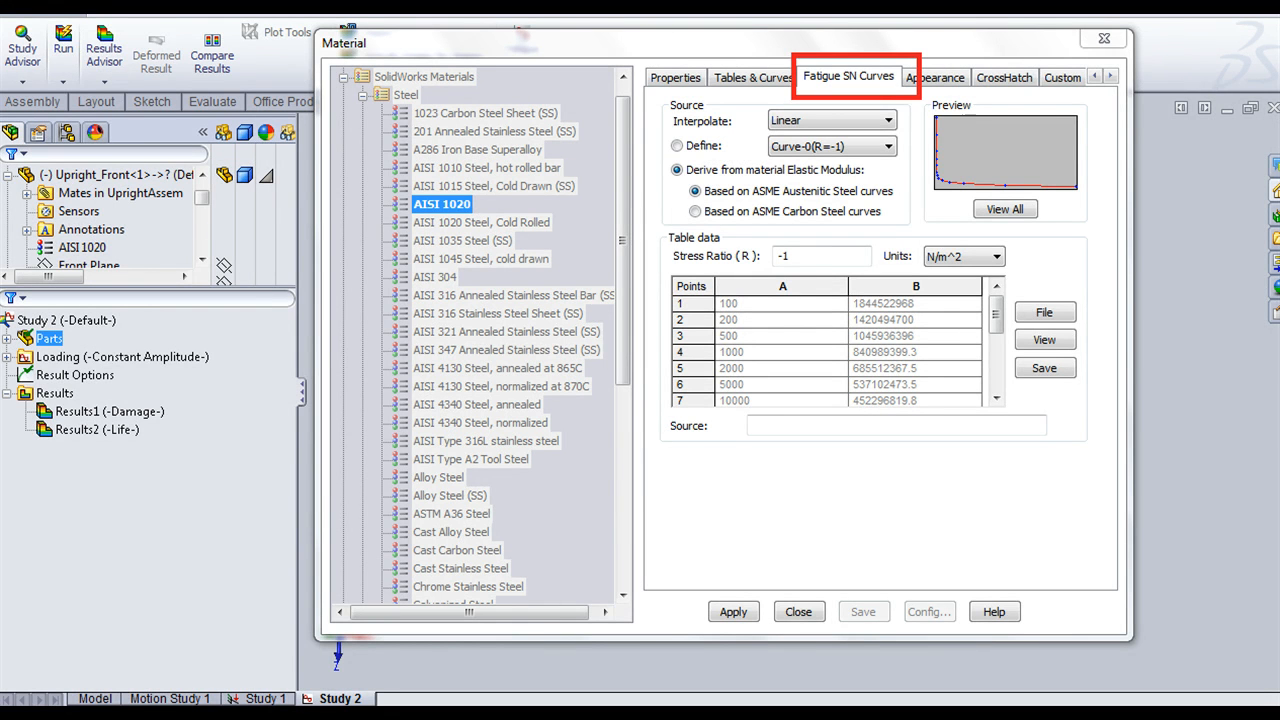
{"action": "right_click", "coordinate": [62, 355]}
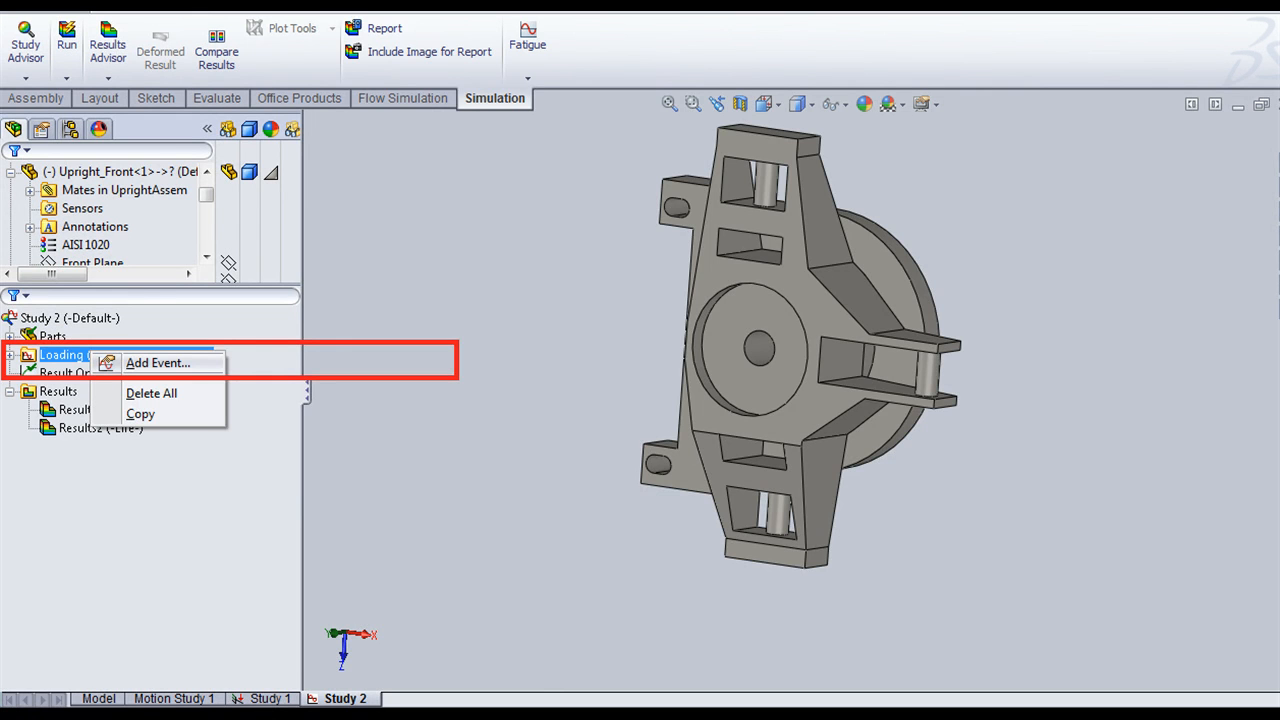
- Add a fully reversed (LR=-1) event of 1,000,000,000 cycles using Study 1 at scale 1
{"action": "left_click", "coordinate": [157, 362]}
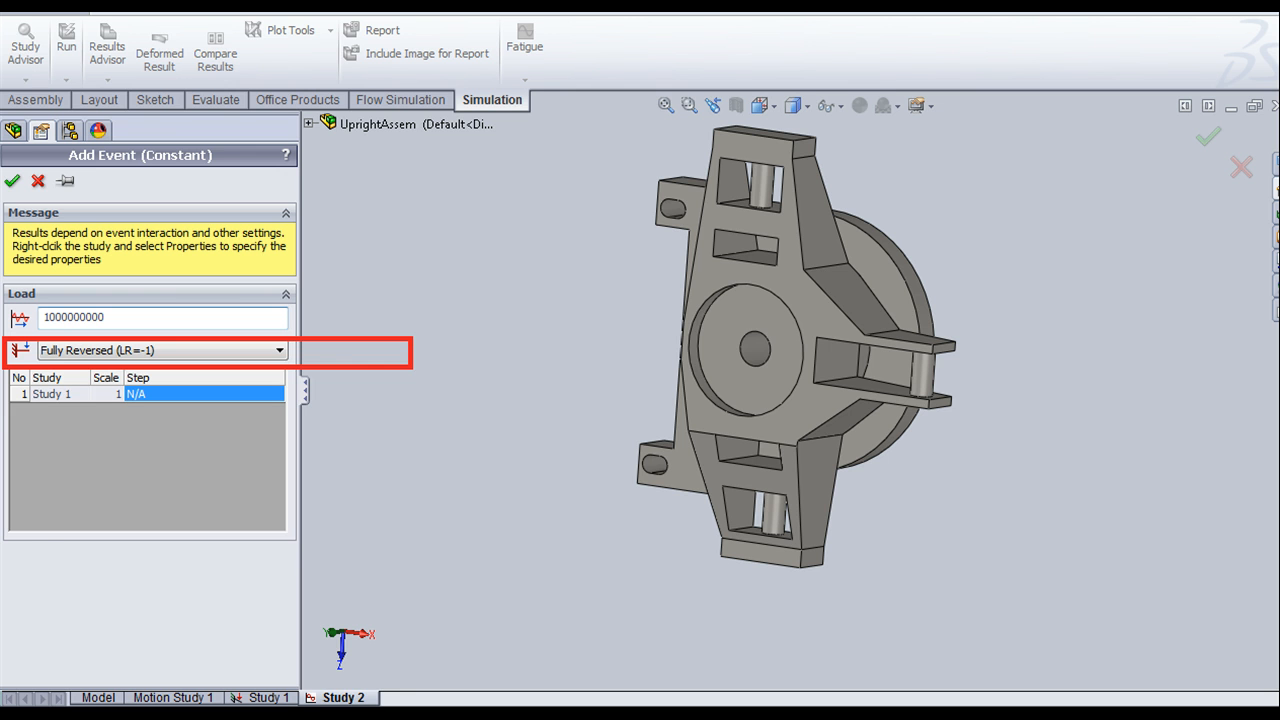
{"action": "left_click", "coordinate": [12, 181]}
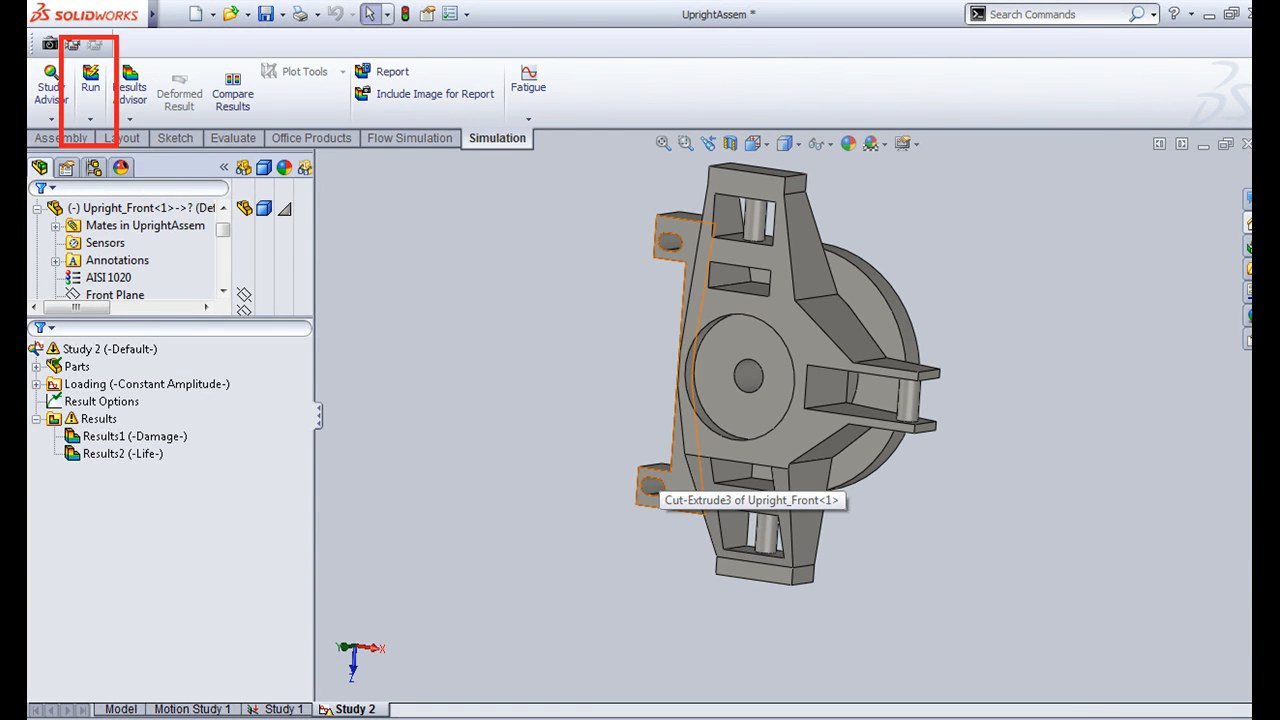